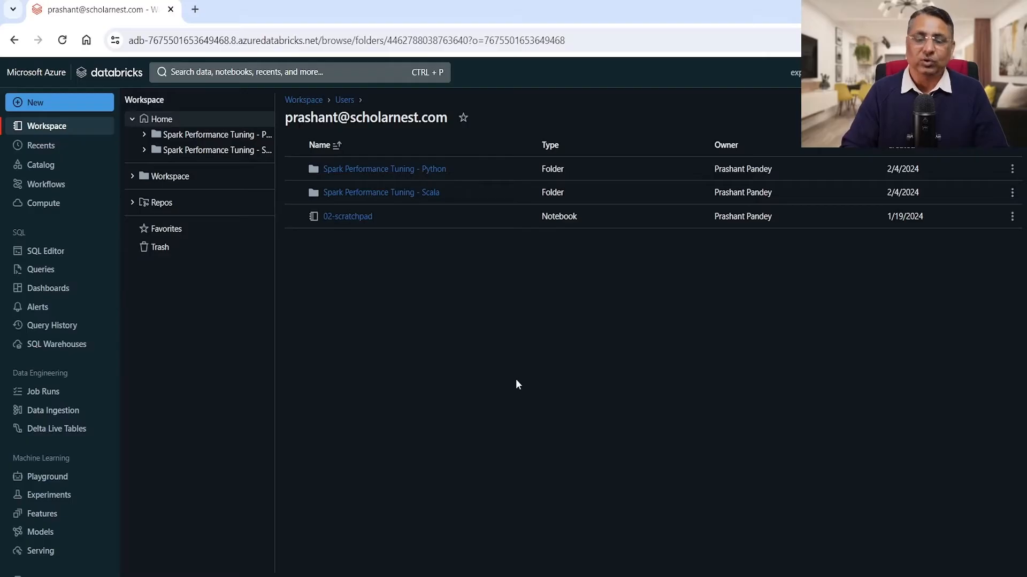
mouse_move(450, 178)
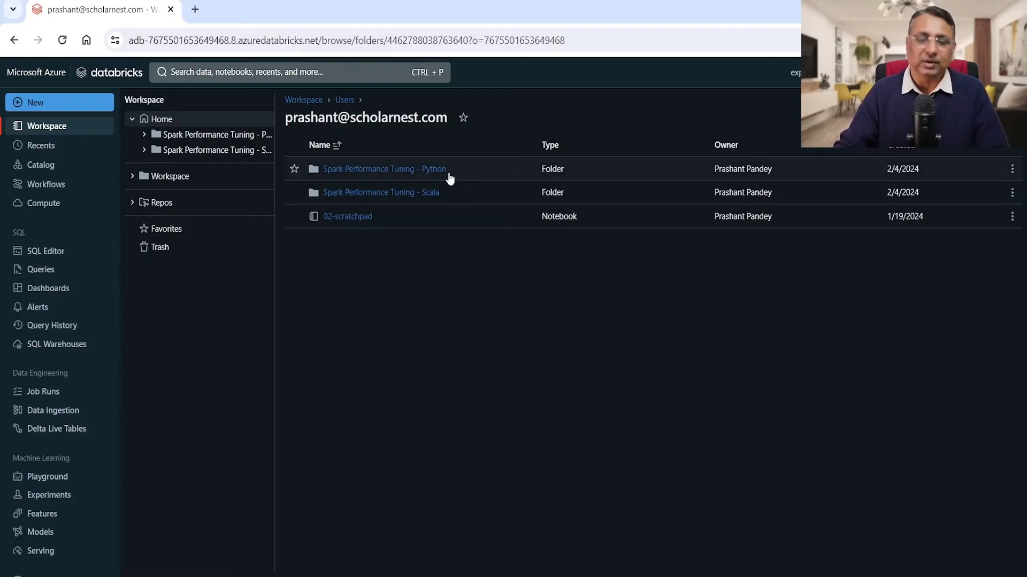
mouse_move(368, 173)
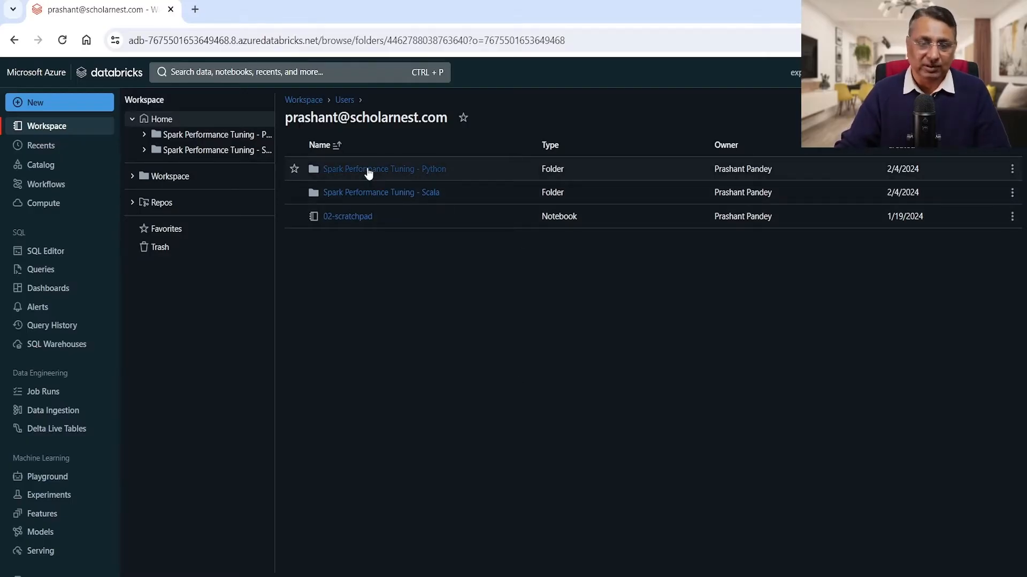
- Navigate into Spark Performance Tuning - Python, then its CH2 - Tuning Data Storage and Read folder
click(384, 169)
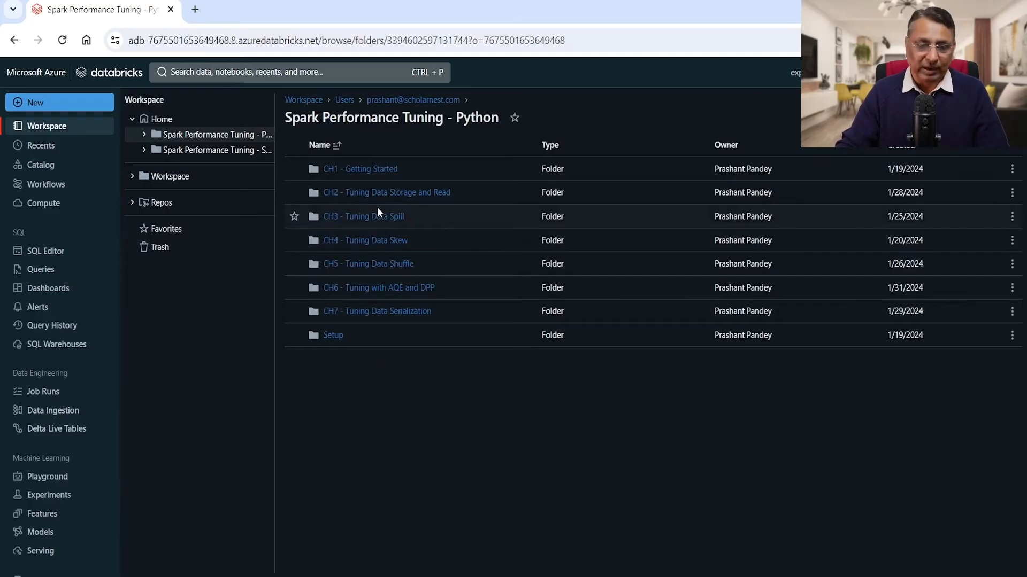
click(386, 192)
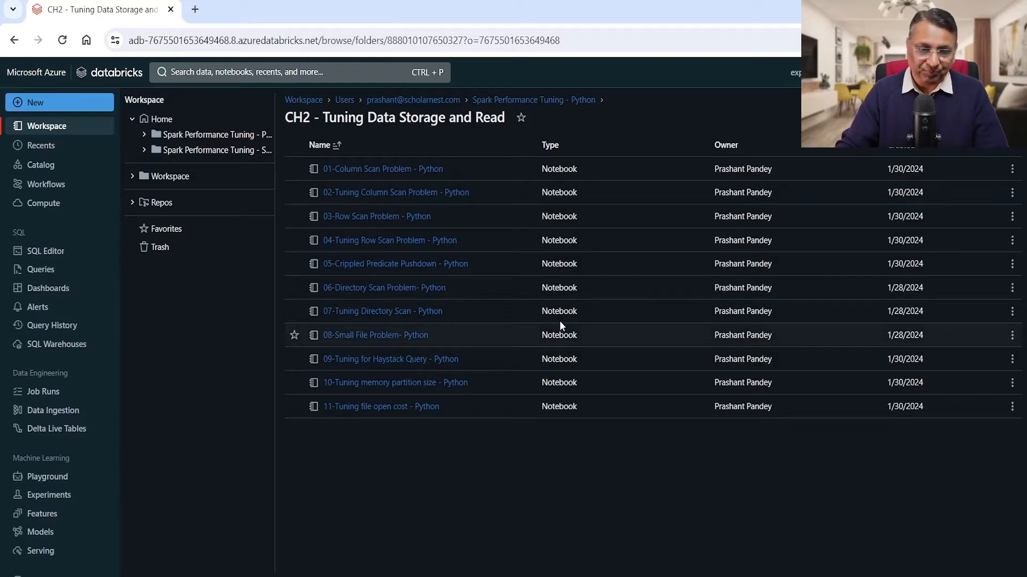
mouse_move(376, 294)
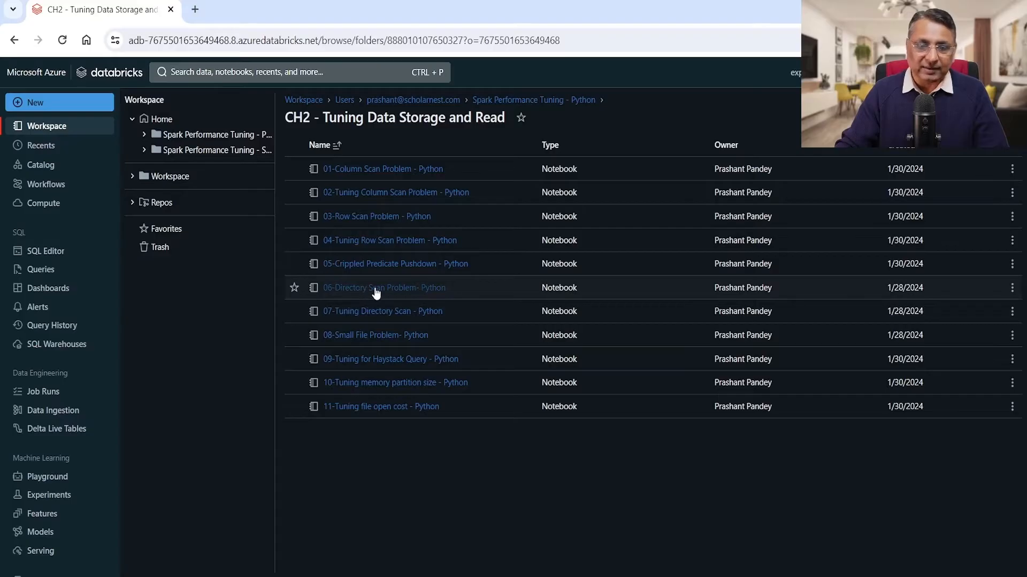
- Open the 06-Directory Scan Problem- Python notebook and run all its cells
click(384, 288)
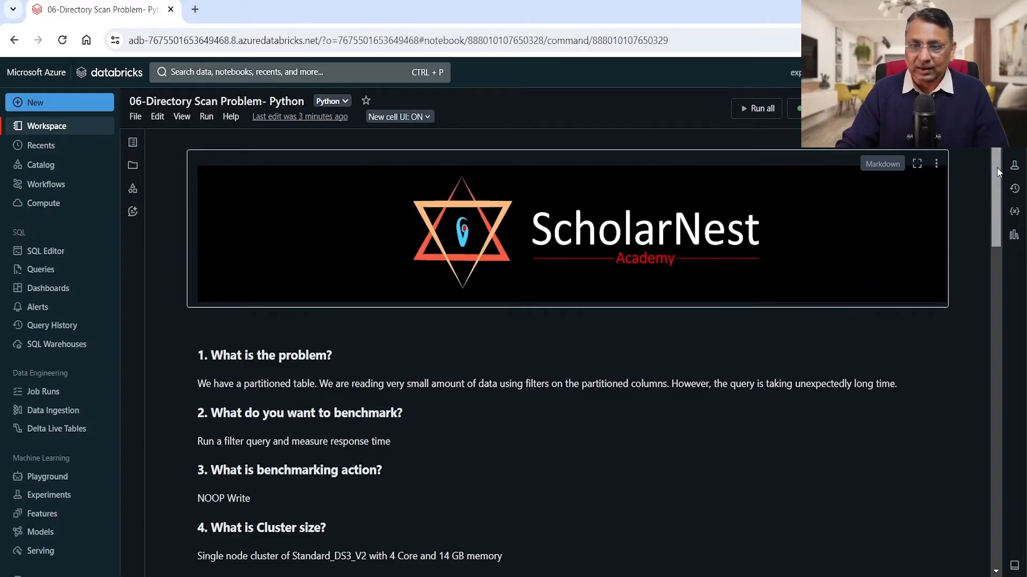
scroll(down, 3)
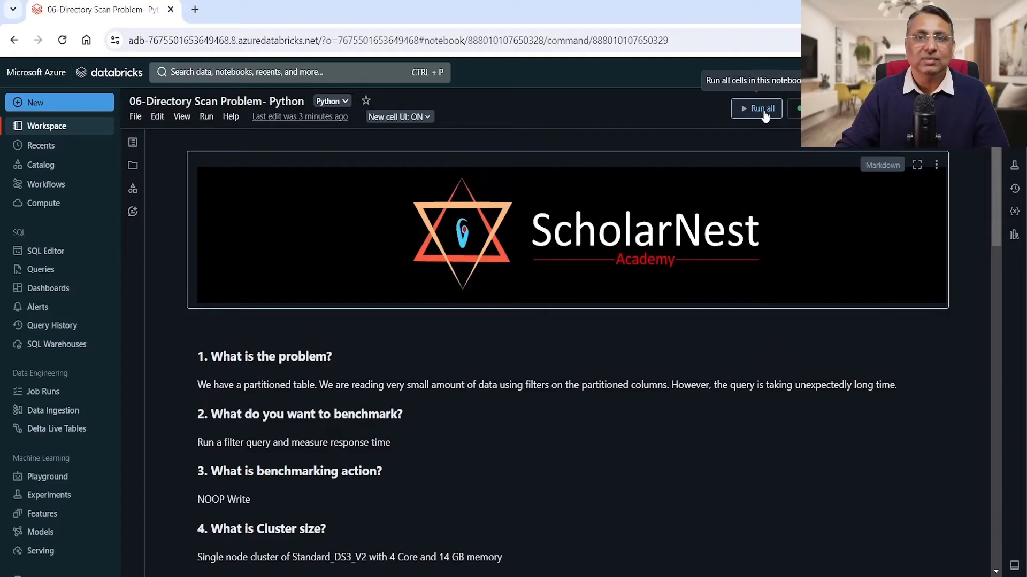
click(756, 108)
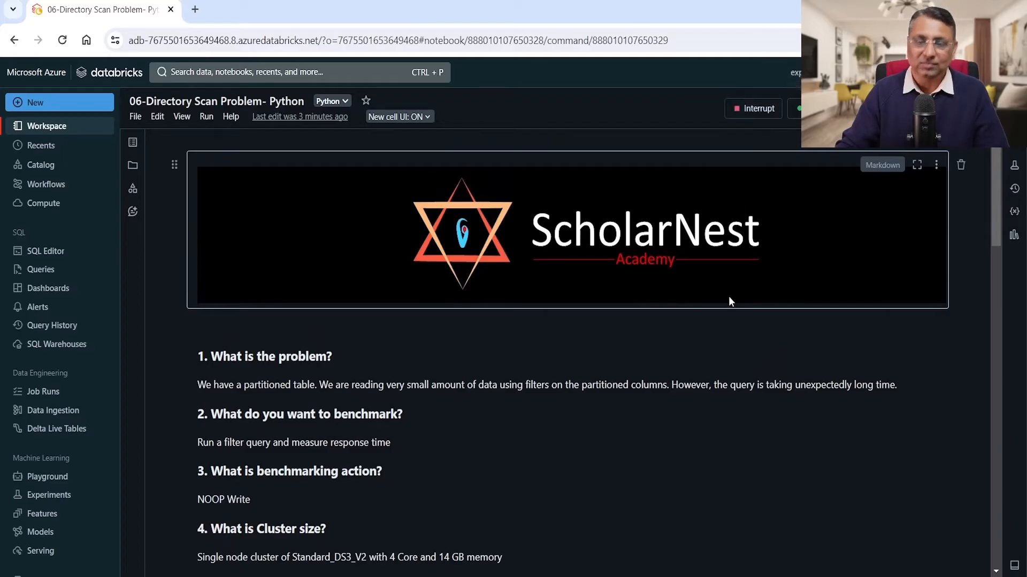
scroll(down, 3)
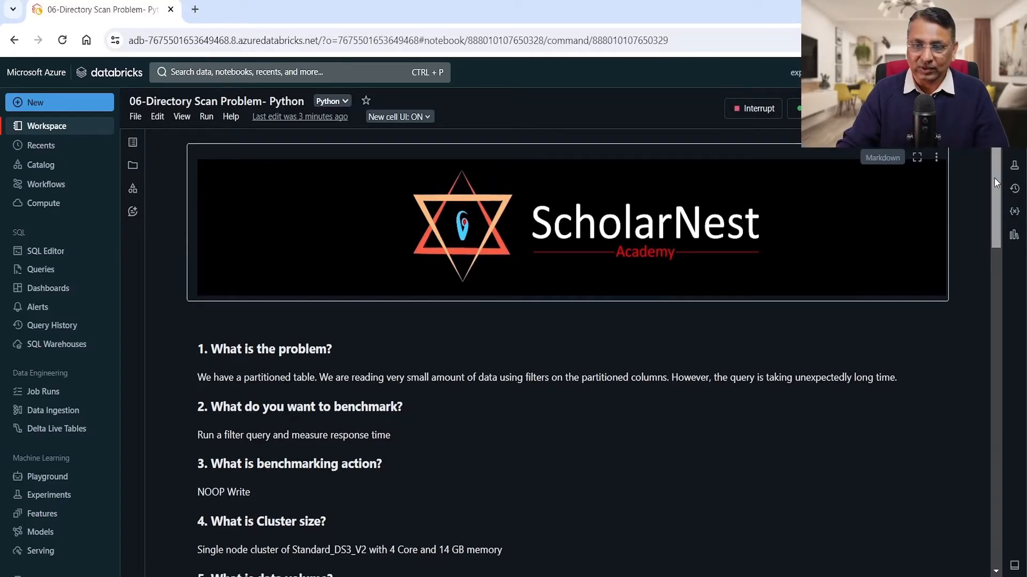
scroll(down, 3)
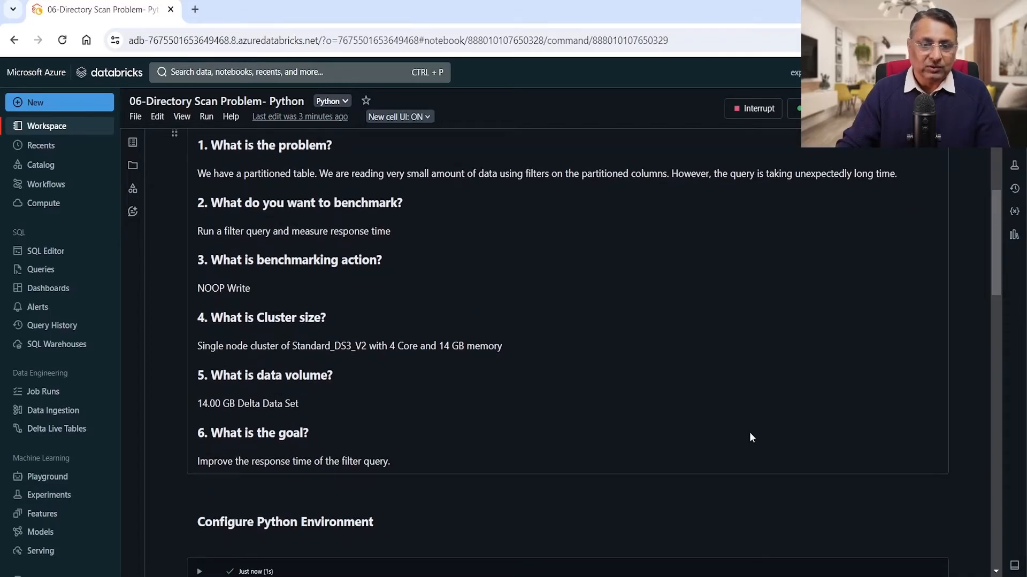
mouse_move(761, 430)
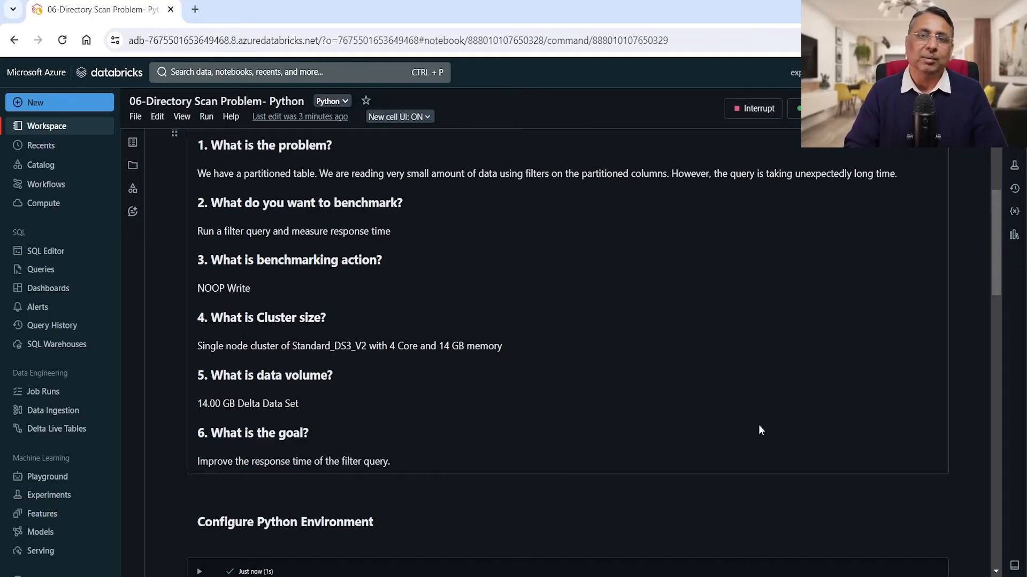
mouse_move(676, 432)
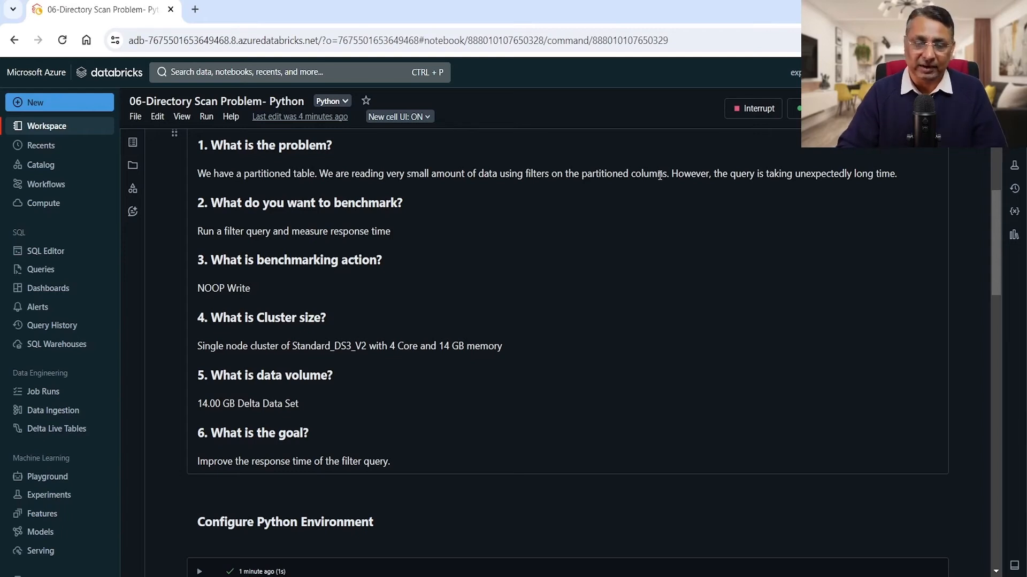
mouse_move(597, 173)
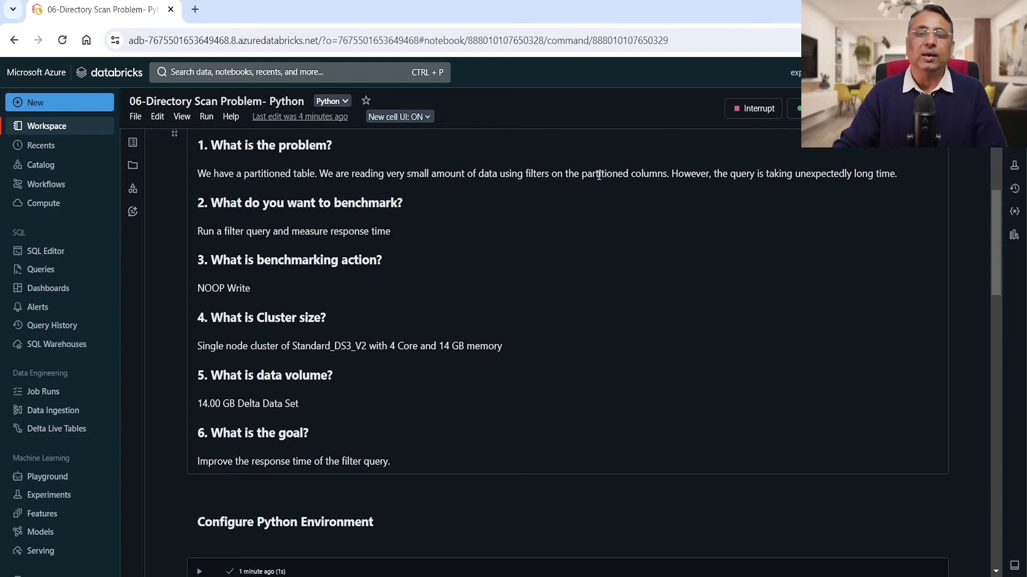
mouse_move(345, 184)
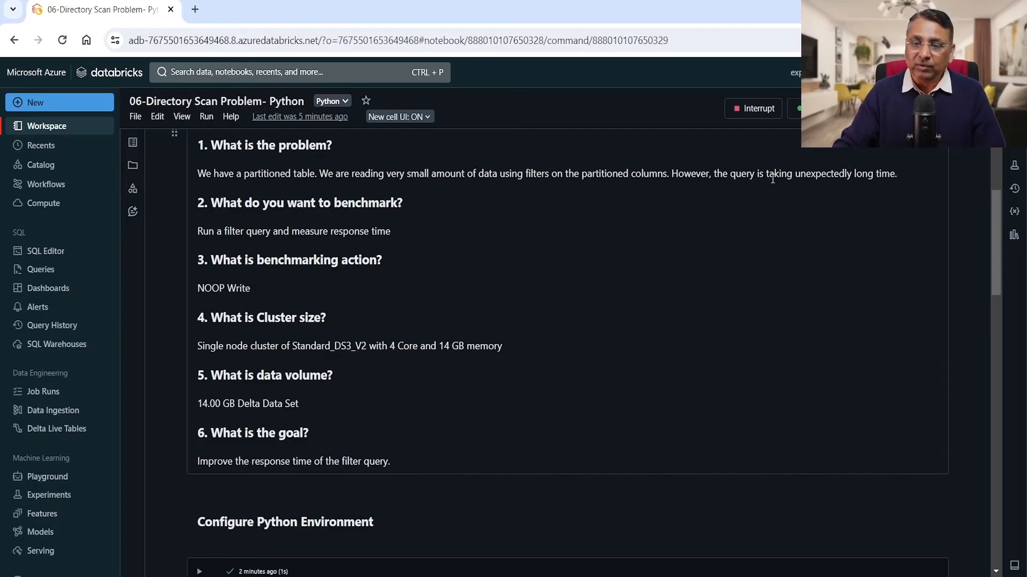
mouse_move(873, 277)
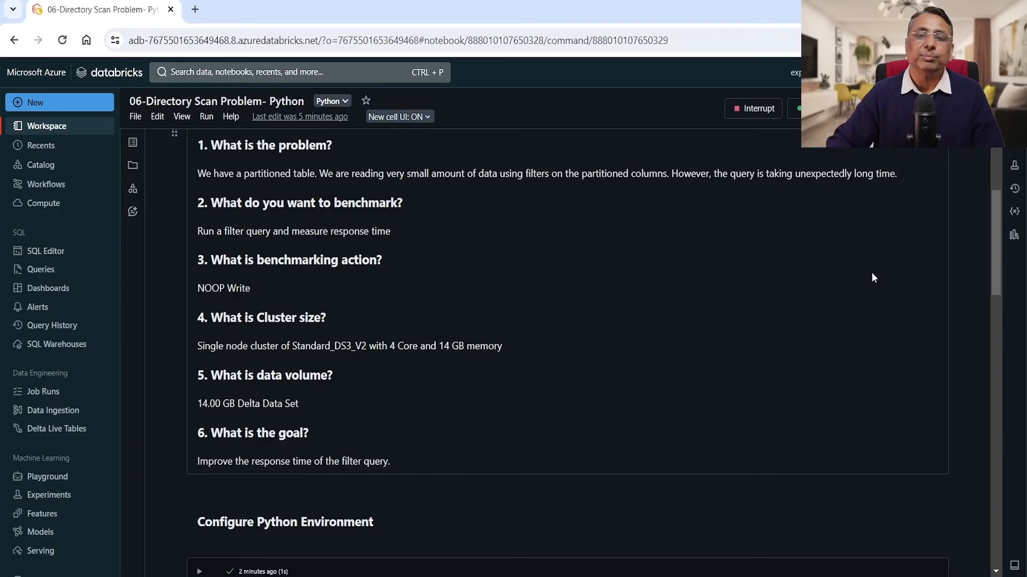